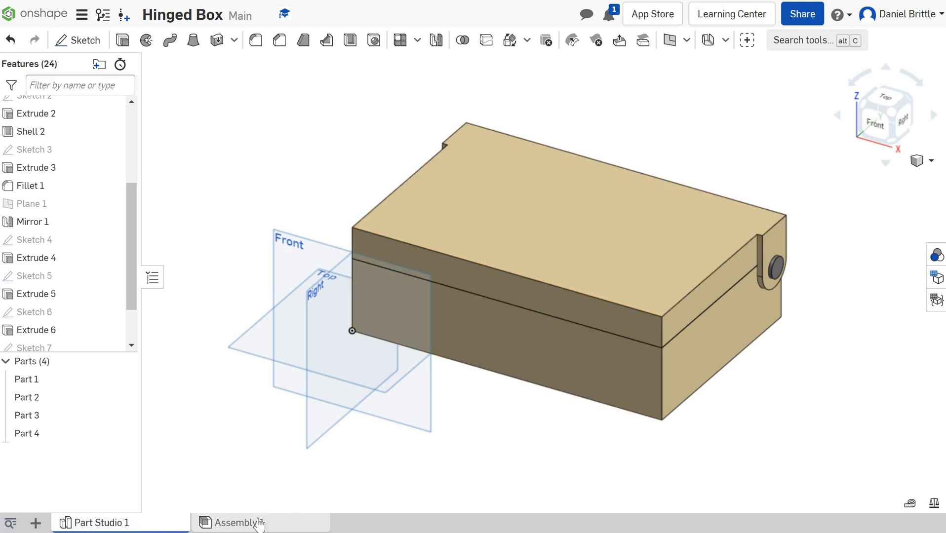
- Switch from the part studio to the empty Assembly 1 tab
click(239, 523)
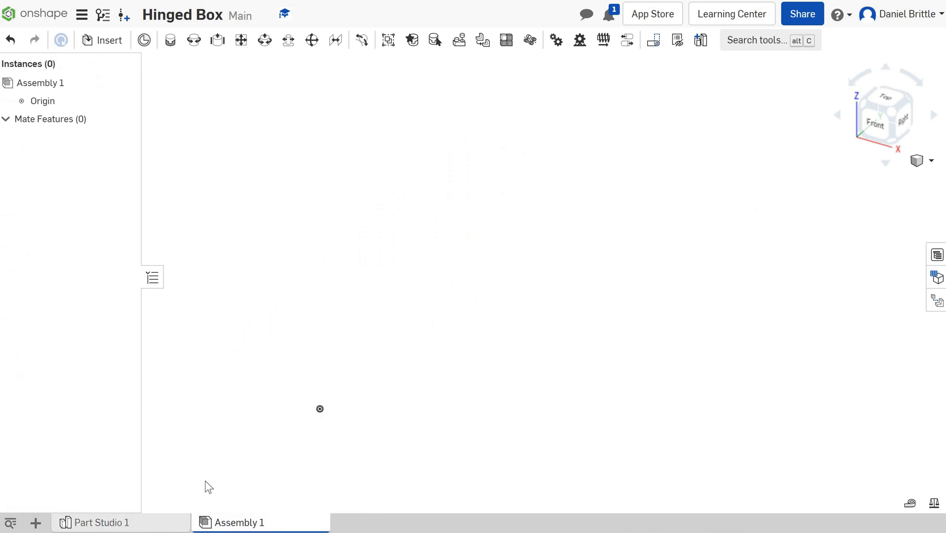
mouse_move(321, 132)
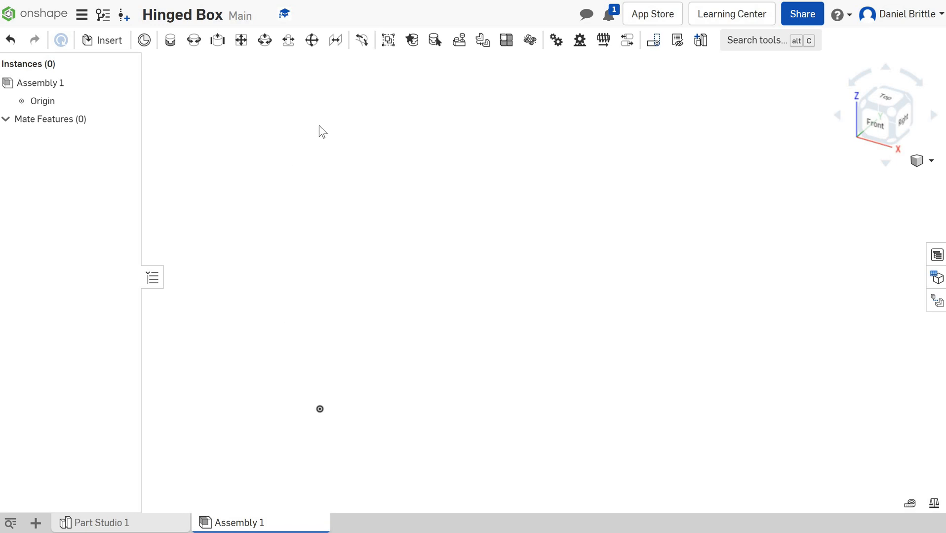
mouse_move(296, 209)
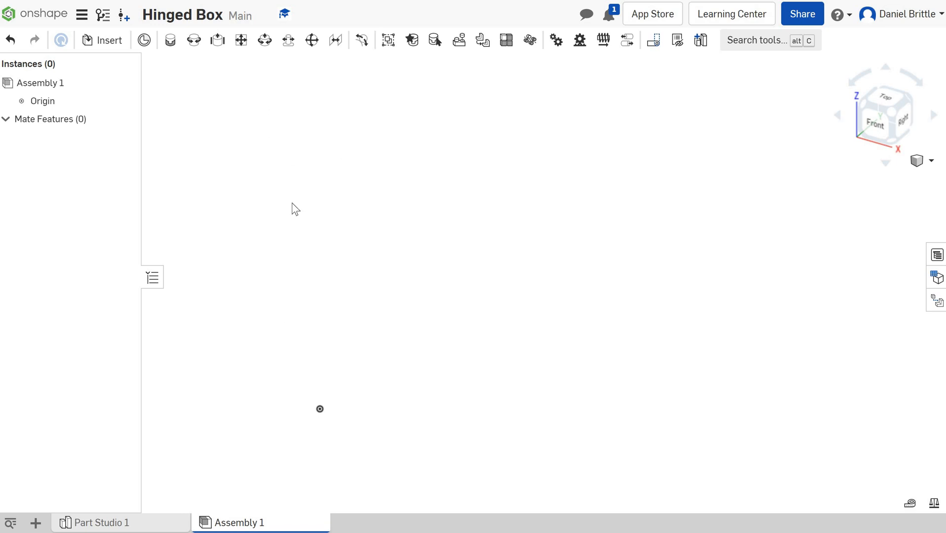
mouse_move(264, 243)
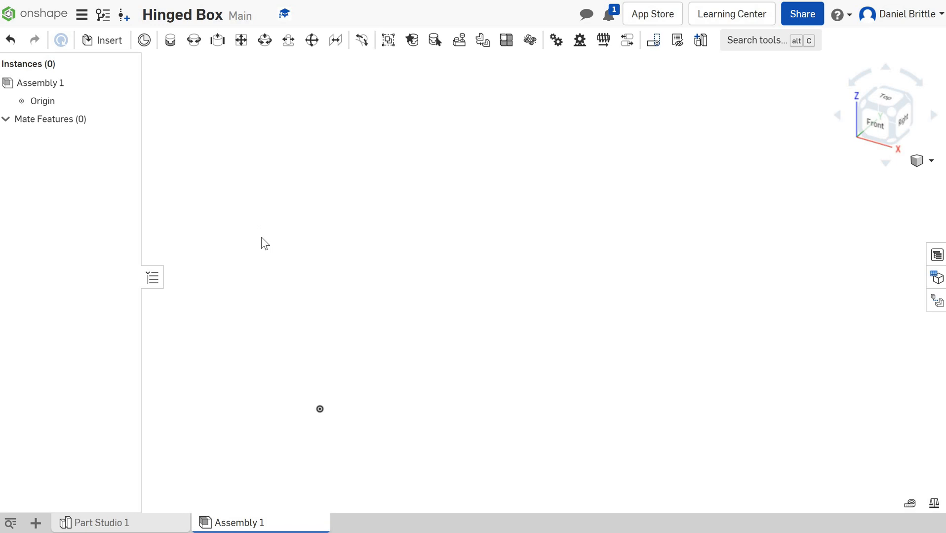
mouse_move(236, 230)
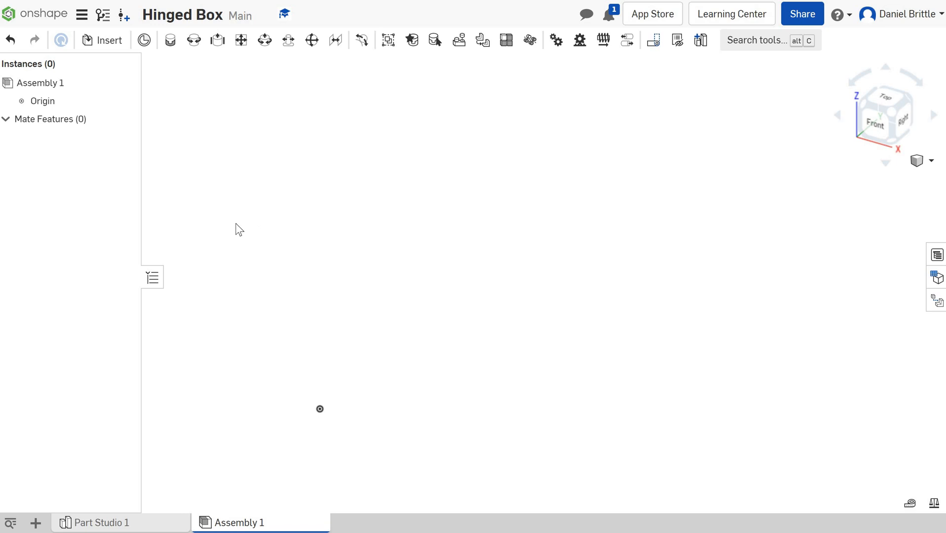
mouse_move(275, 233)
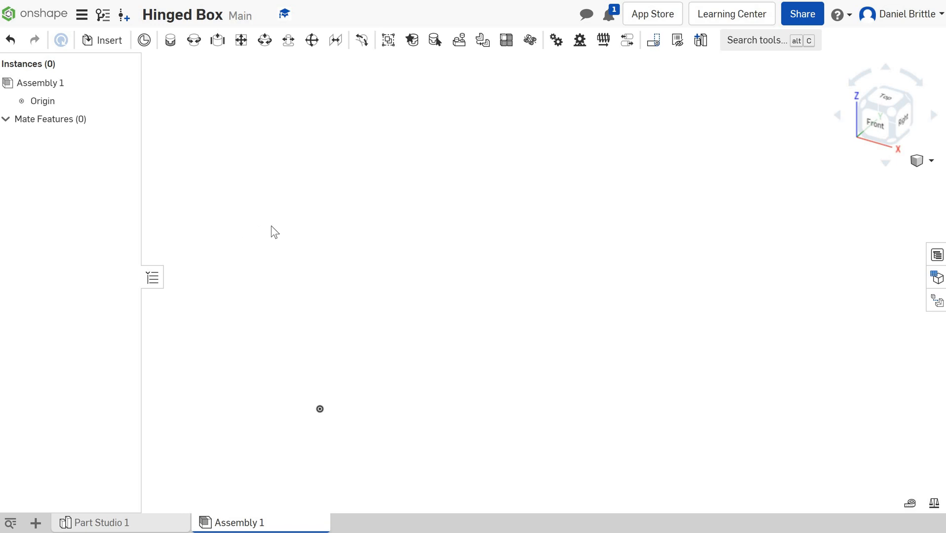
mouse_move(246, 166)
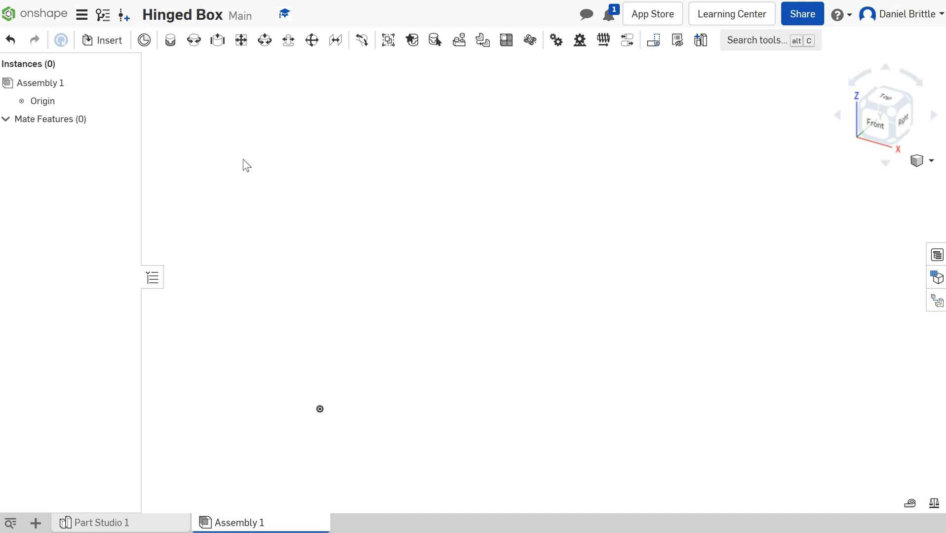
mouse_move(419, 270)
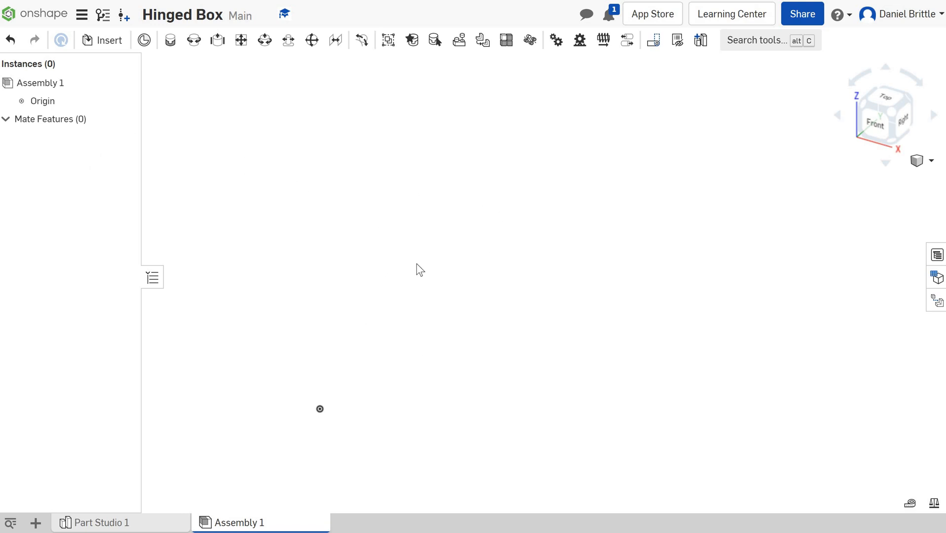
mouse_move(204, 91)
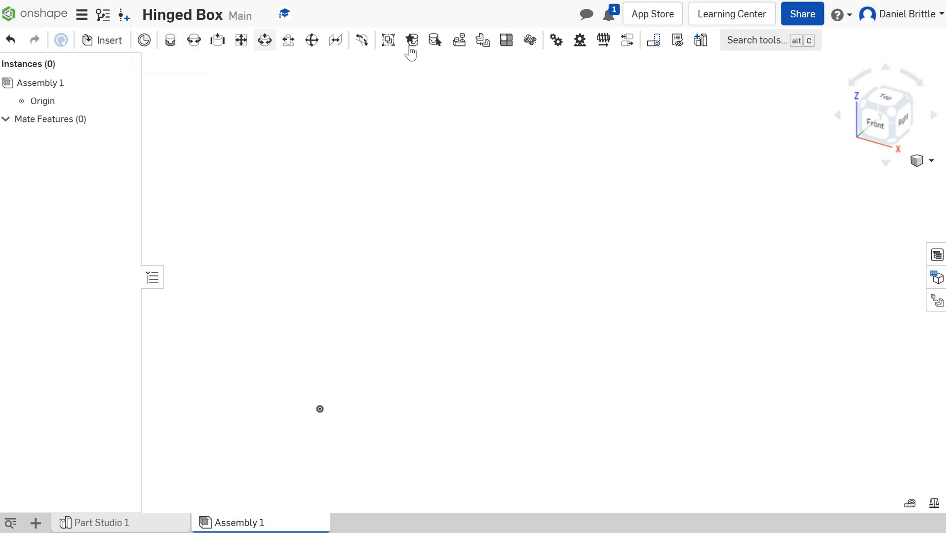
mouse_move(101, 40)
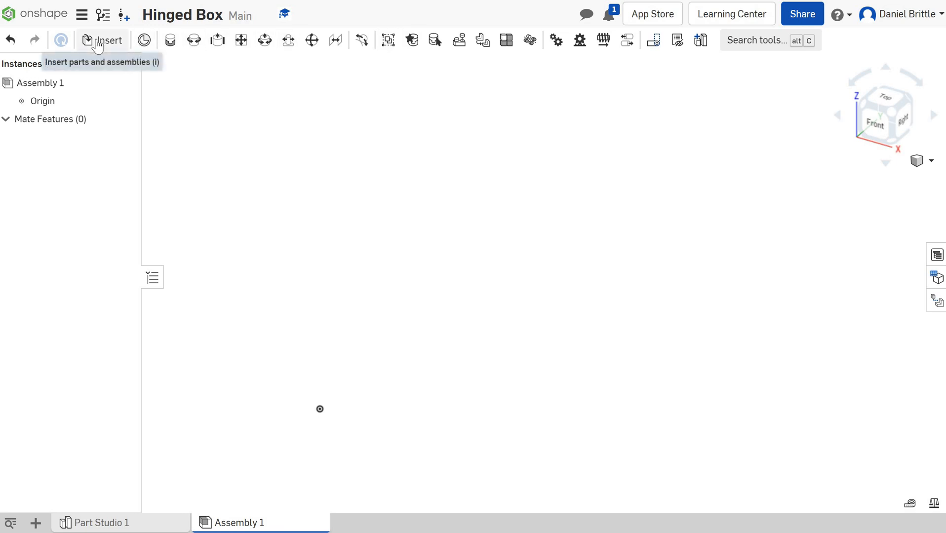
- Insert Part 1 as the fixed box base, then place Part 2 above it as the lid
click(108, 40)
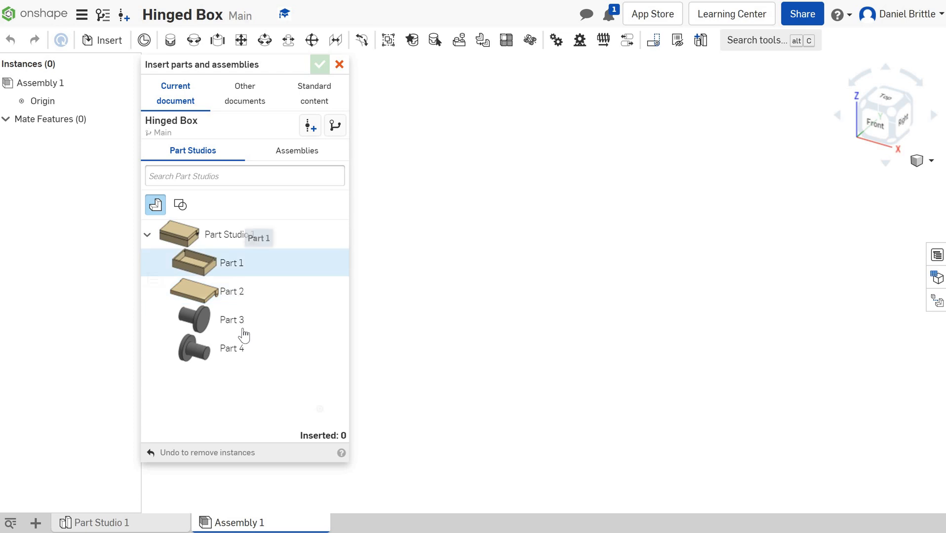
mouse_move(259, 358)
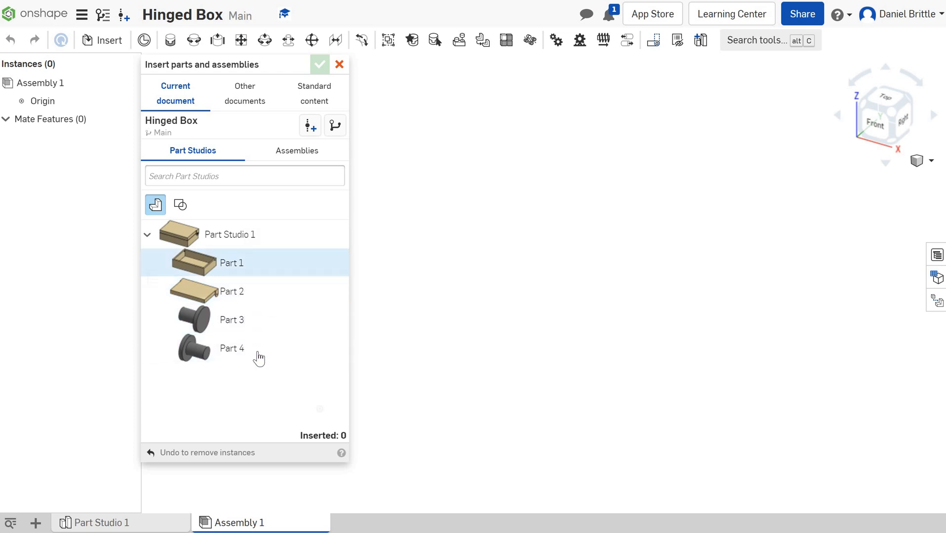
click(232, 292)
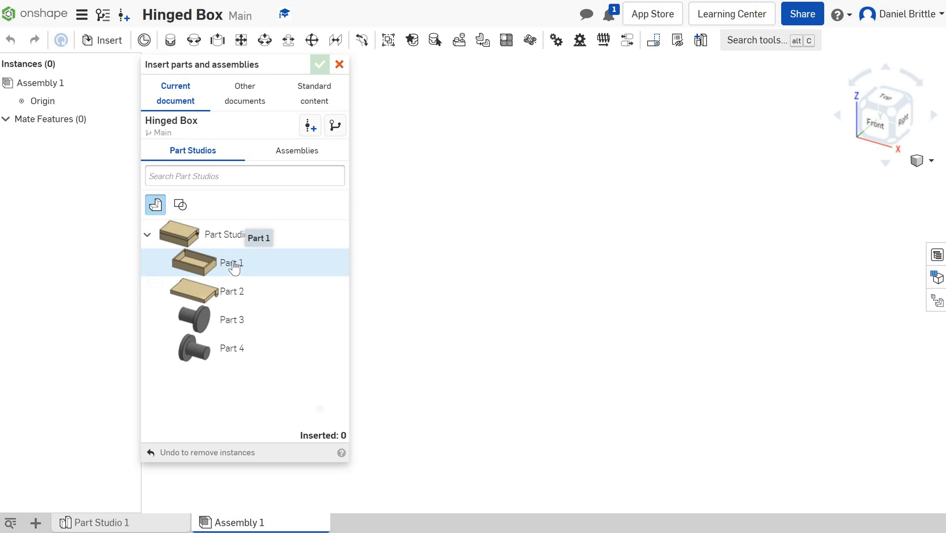
click(231, 263)
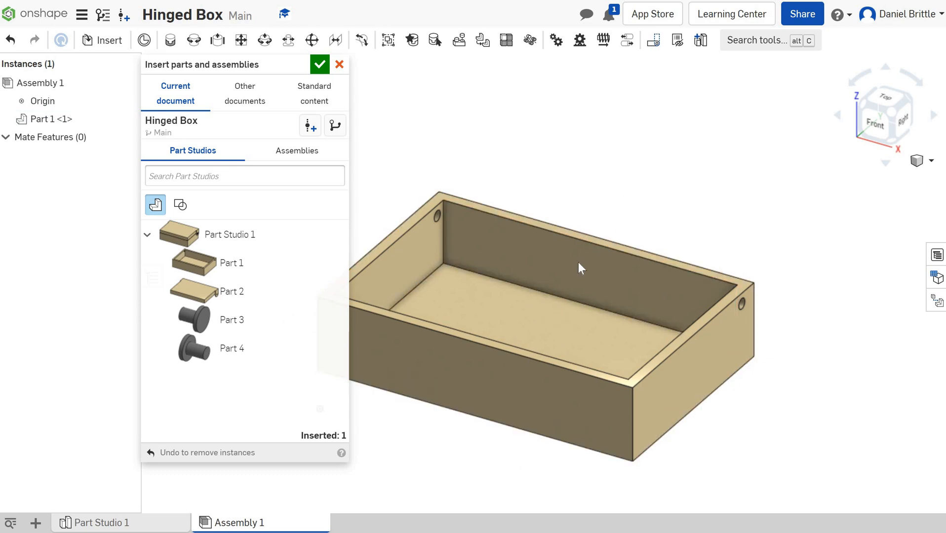
right_click(579, 268)
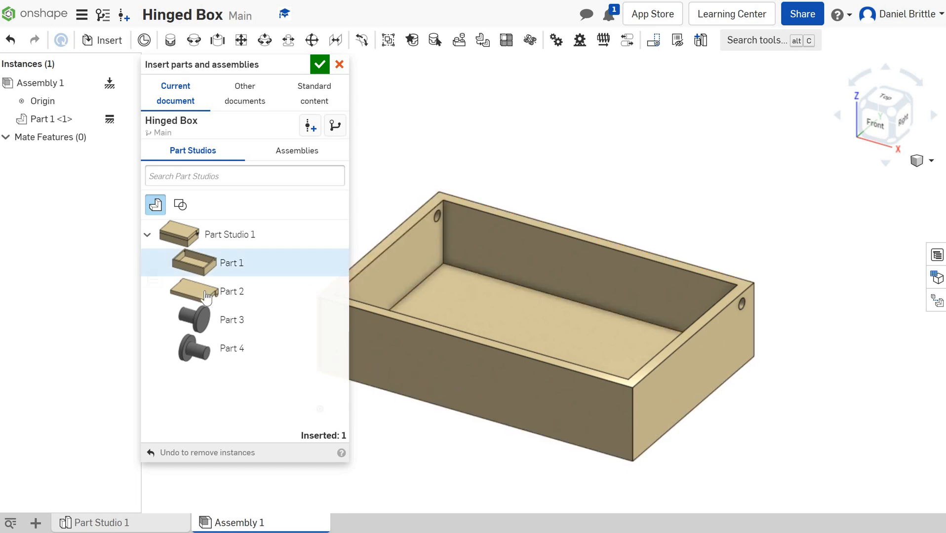
mouse_move(208, 291)
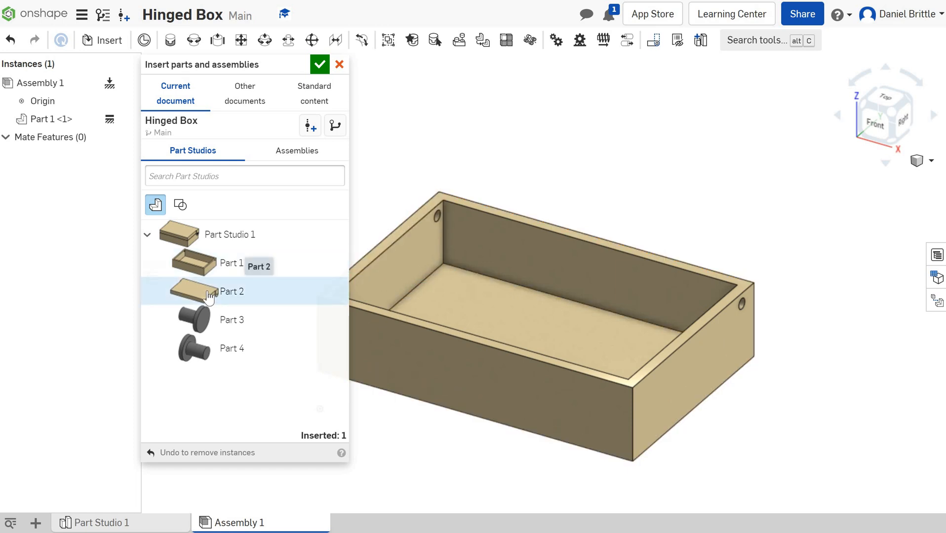
click(231, 292)
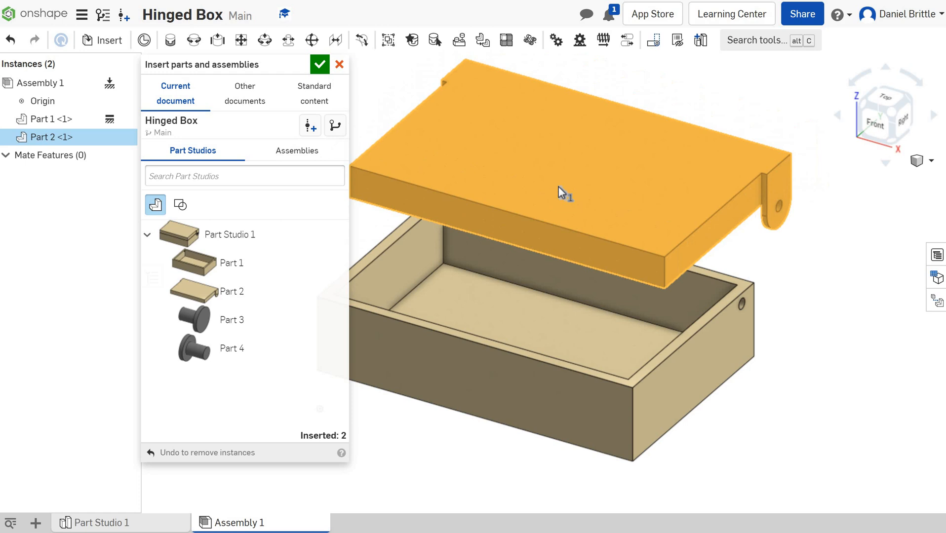
click(573, 346)
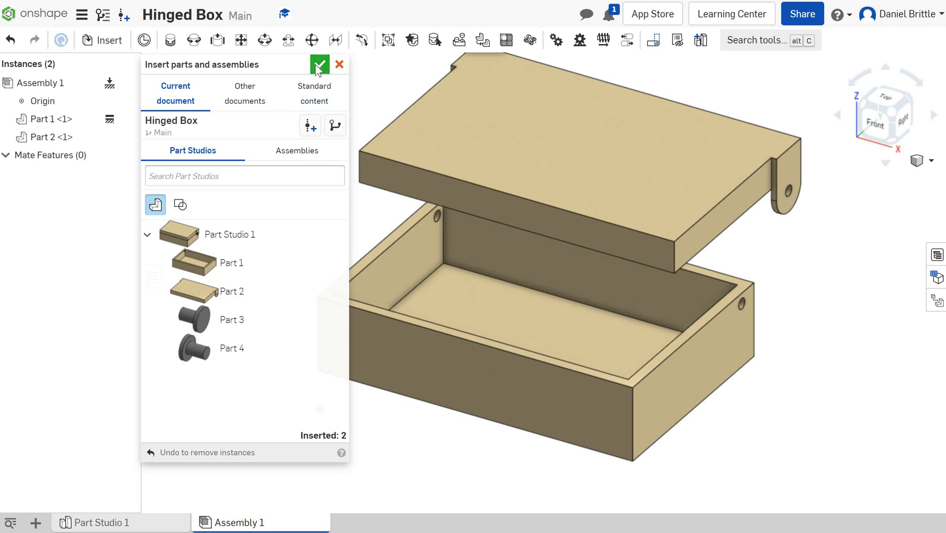
- Close the Insert parts and assemblies dialog, leaving base and lid with no mates
click(319, 65)
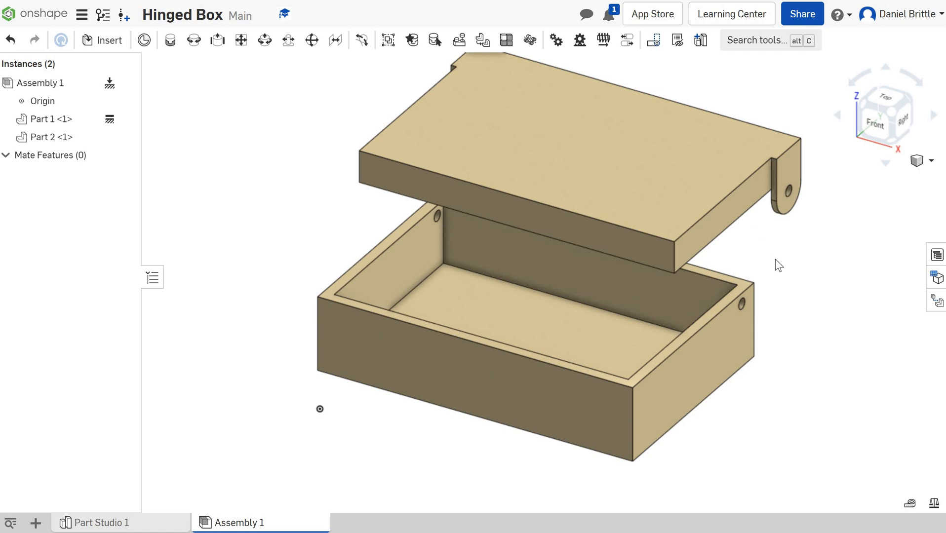
mouse_move(758, 285)
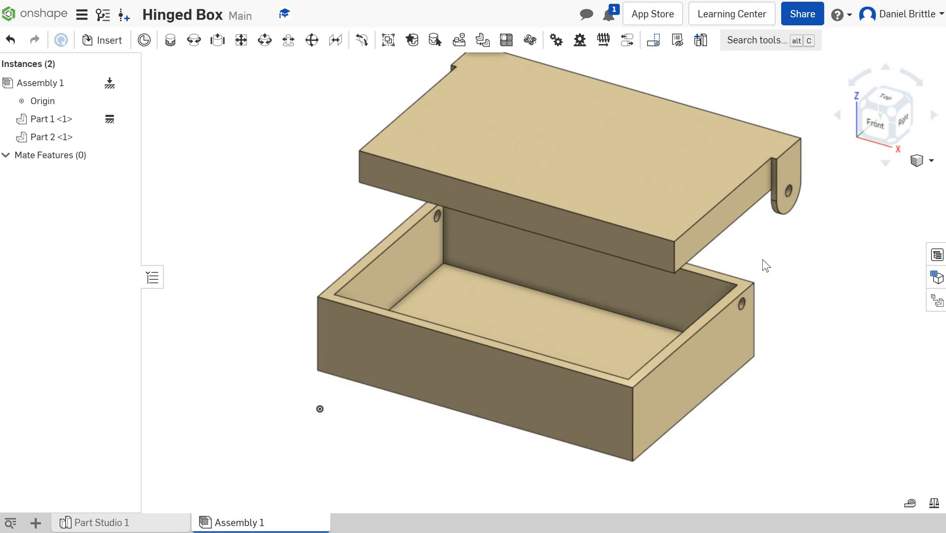
mouse_move(198, 54)
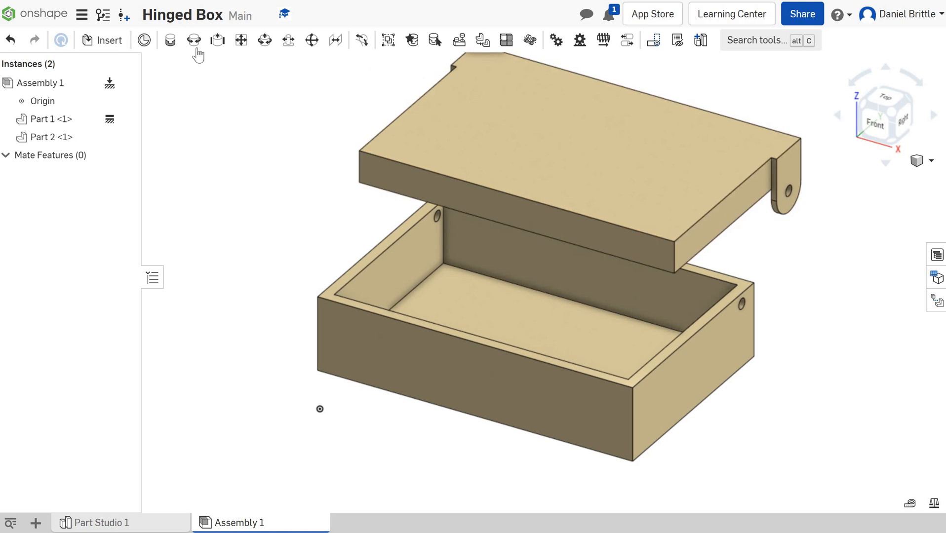
mouse_move(781, 188)
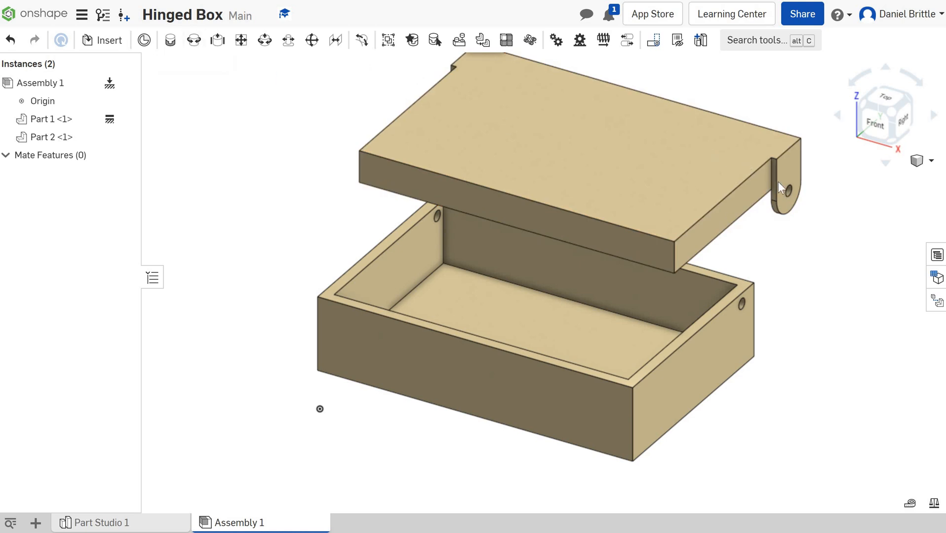
click(743, 310)
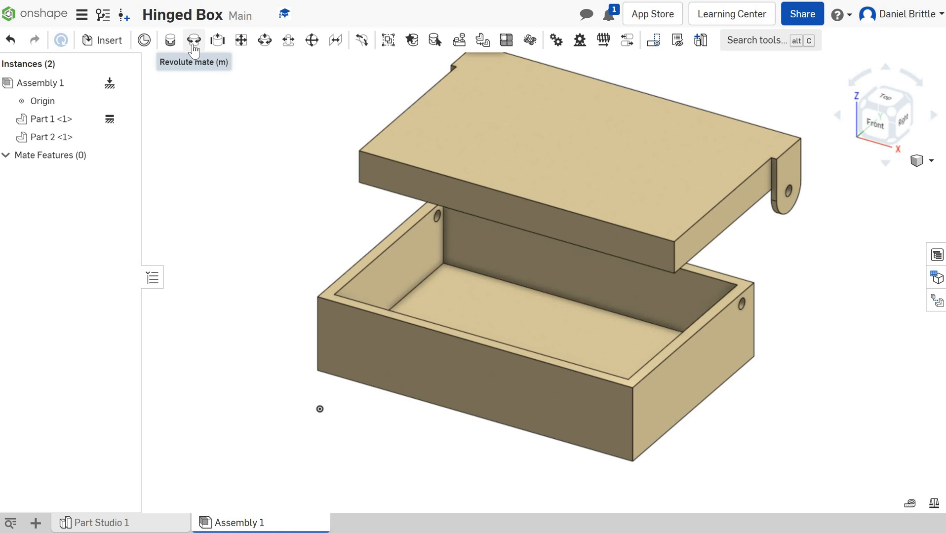
- Create a revolute mate between the base's and the lid's hinge-hole mate connectors
click(194, 40)
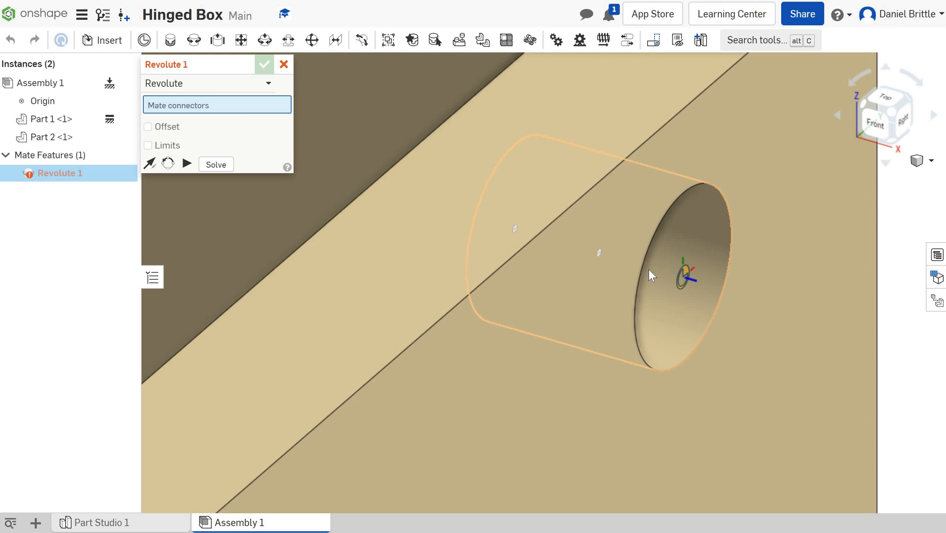
mouse_move(687, 285)
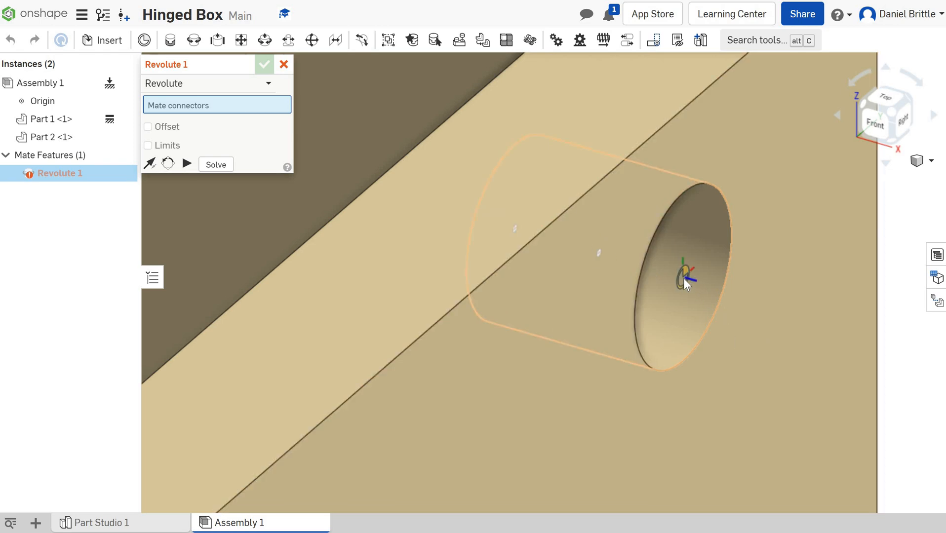
click(685, 281)
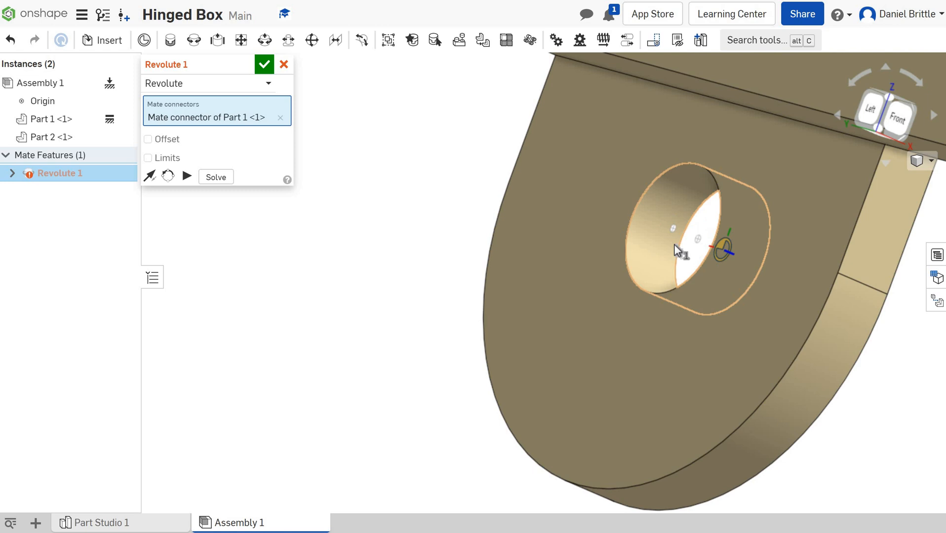
drag(677, 251, 661, 266)
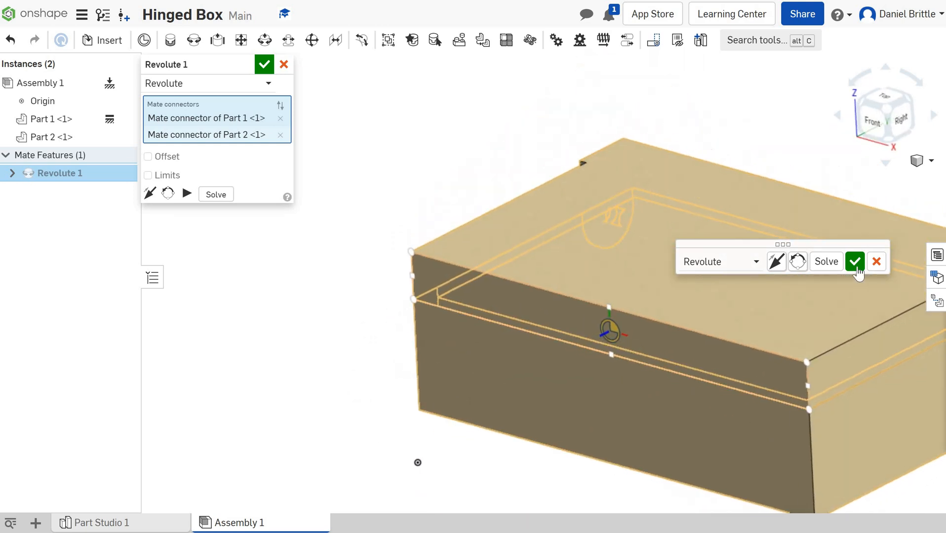
mouse_move(855, 262)
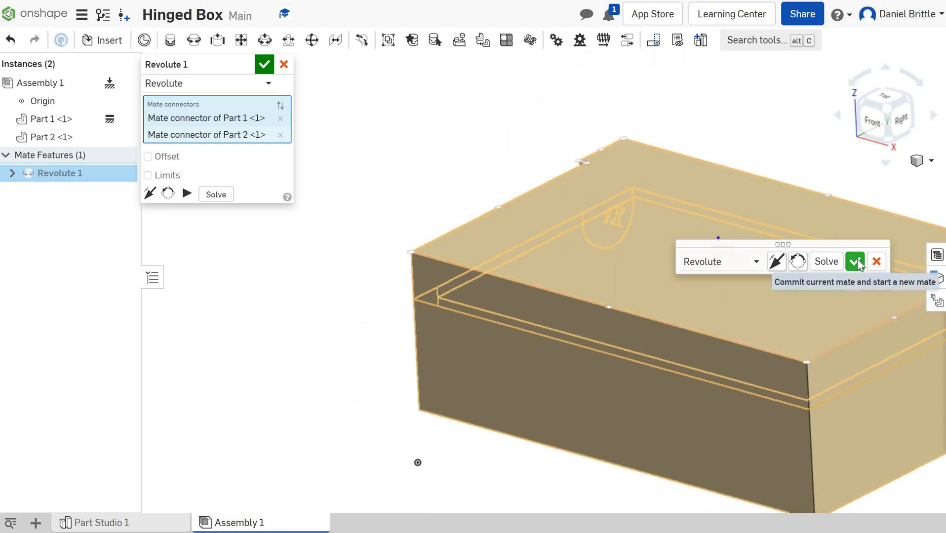
click(855, 262)
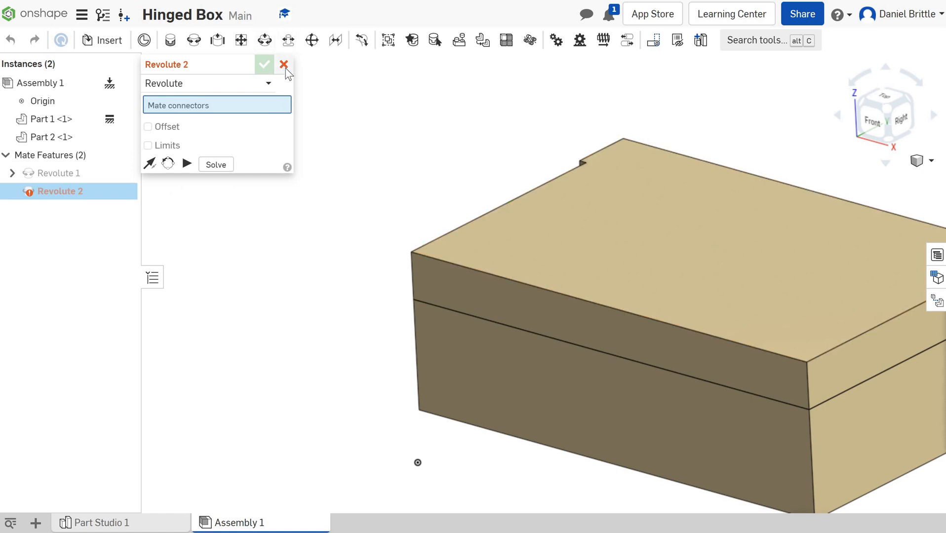
- Cancel the empty Revolute 2 mate
click(283, 64)
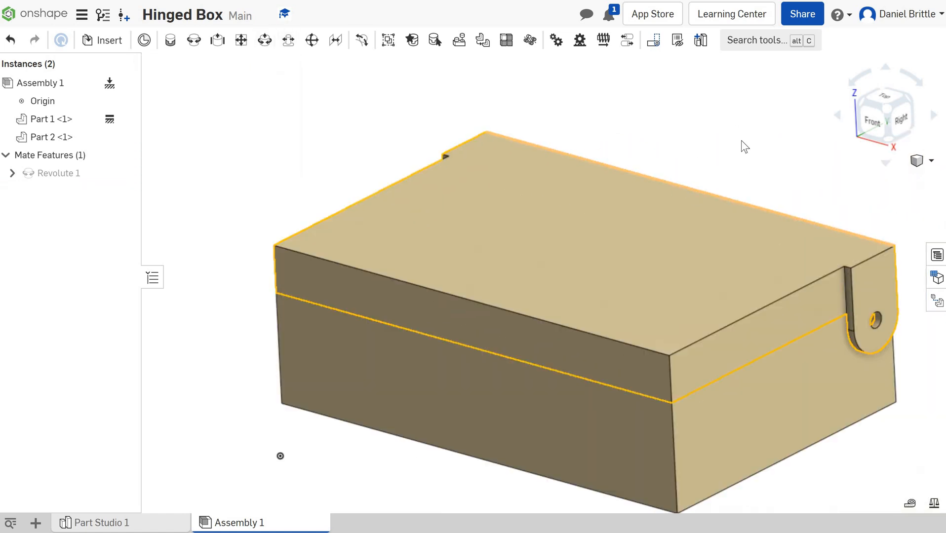
mouse_move(554, 272)
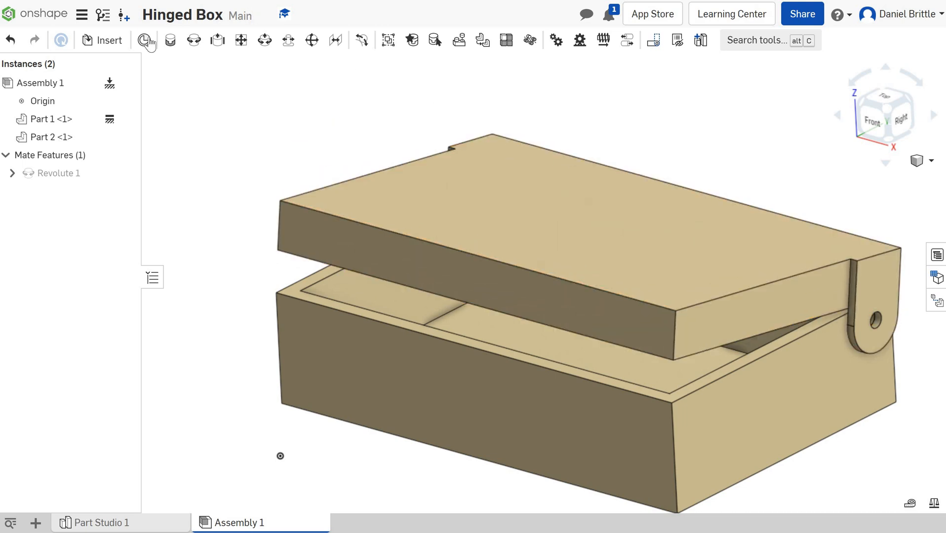
click(690, 256)
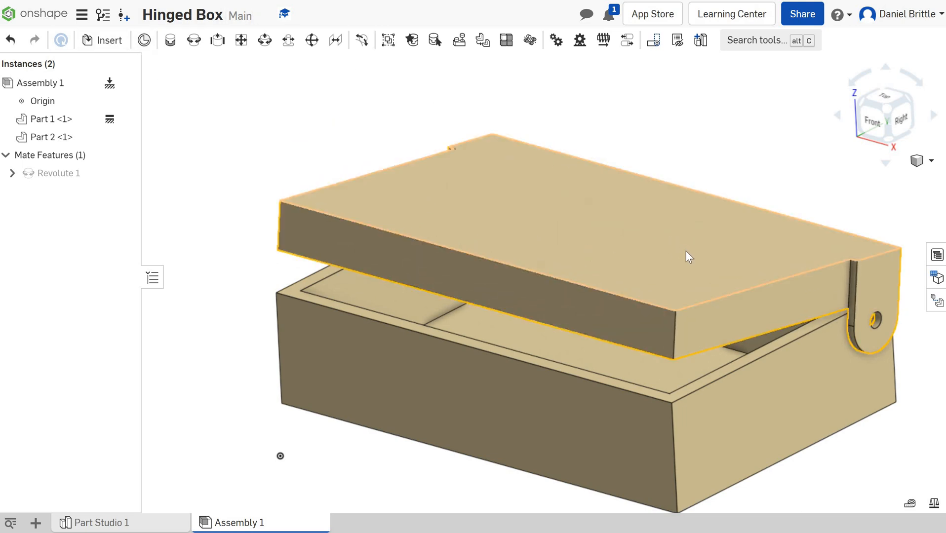
mouse_move(735, 237)
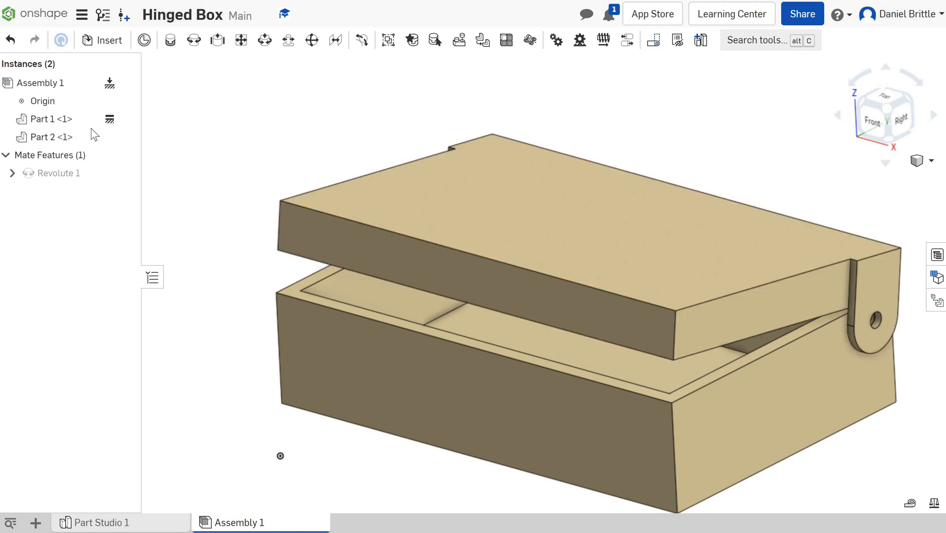
mouse_move(102, 40)
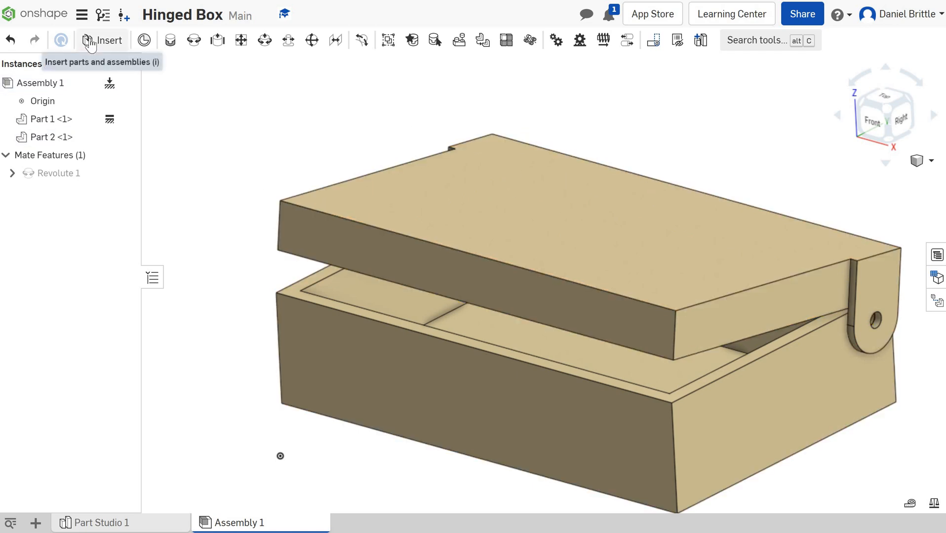
- Insert hinge pins Part 3 and Part 4 from Part Studio 1
click(109, 40)
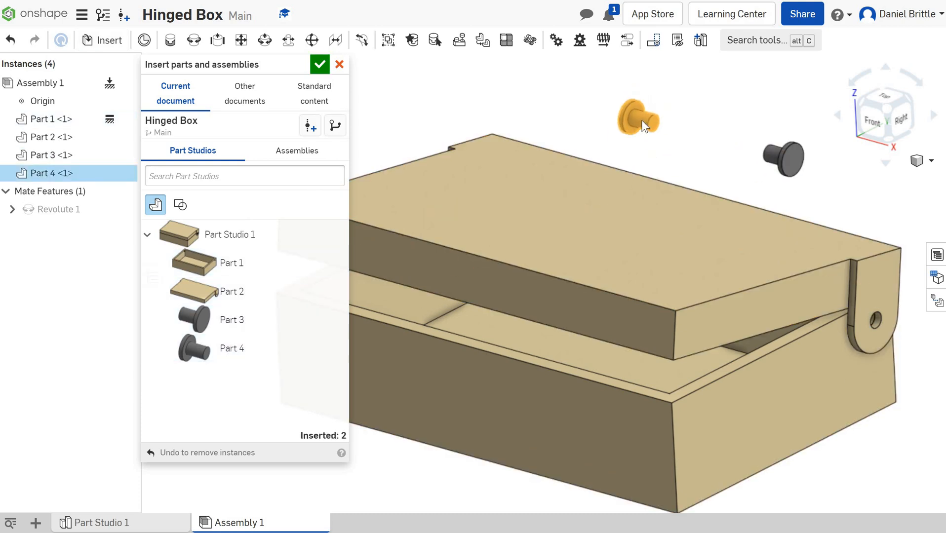
click(319, 64)
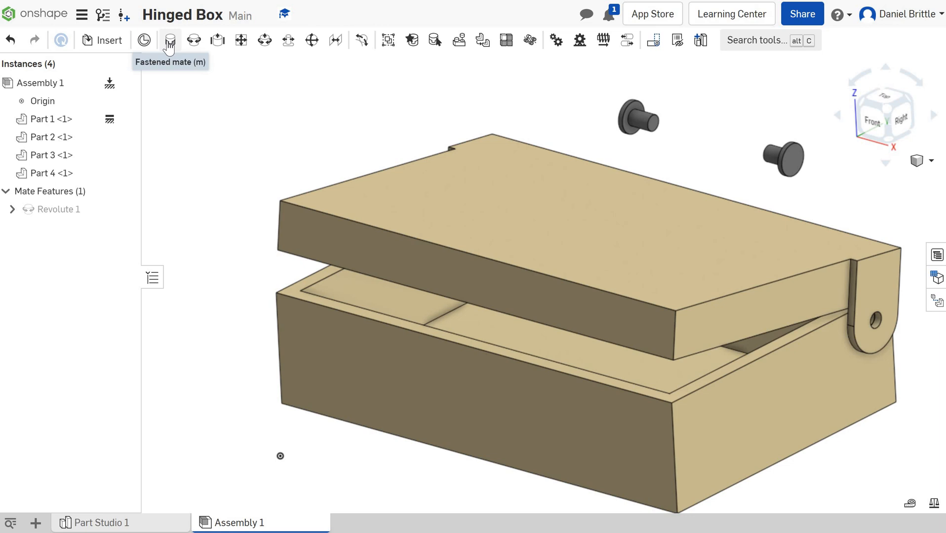
- Fasten Part 3's head connector to the connector in the lid's hinge hole
click(169, 40)
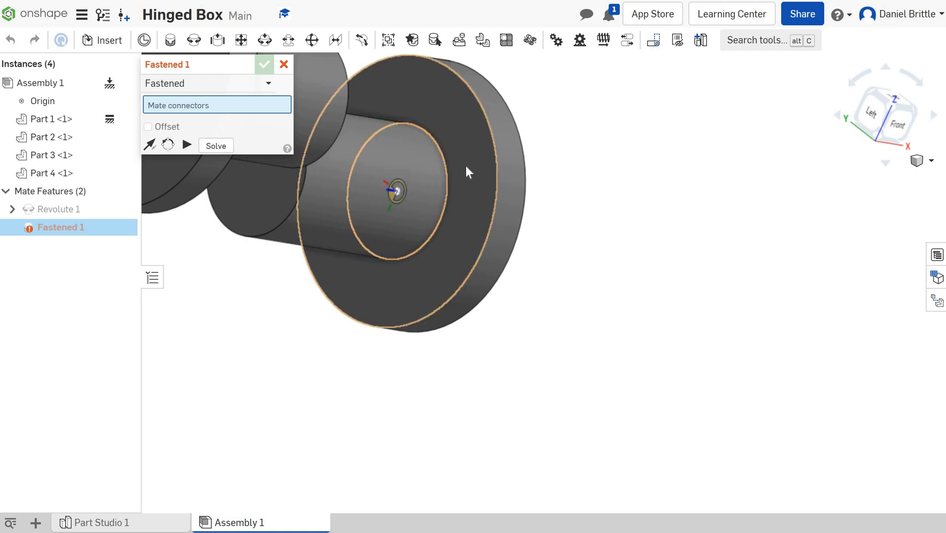
click(459, 193)
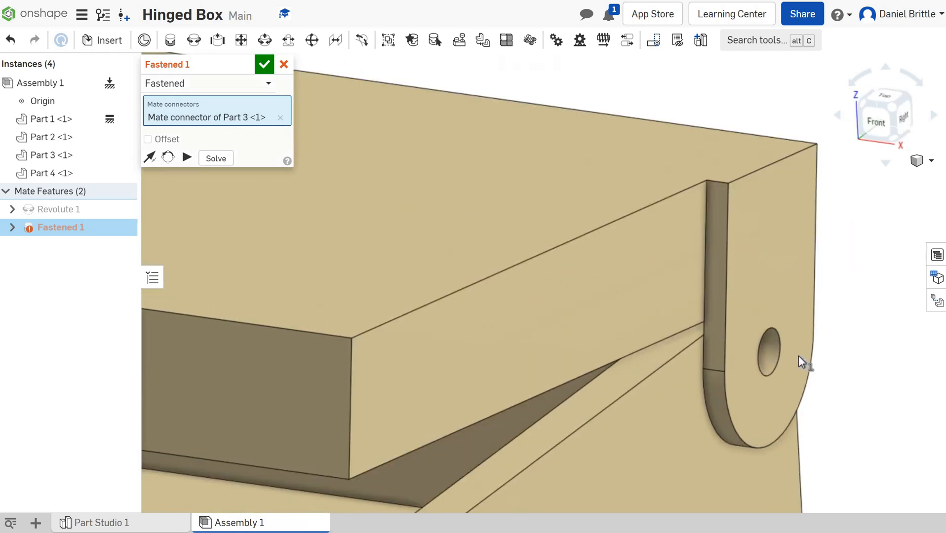
click(765, 353)
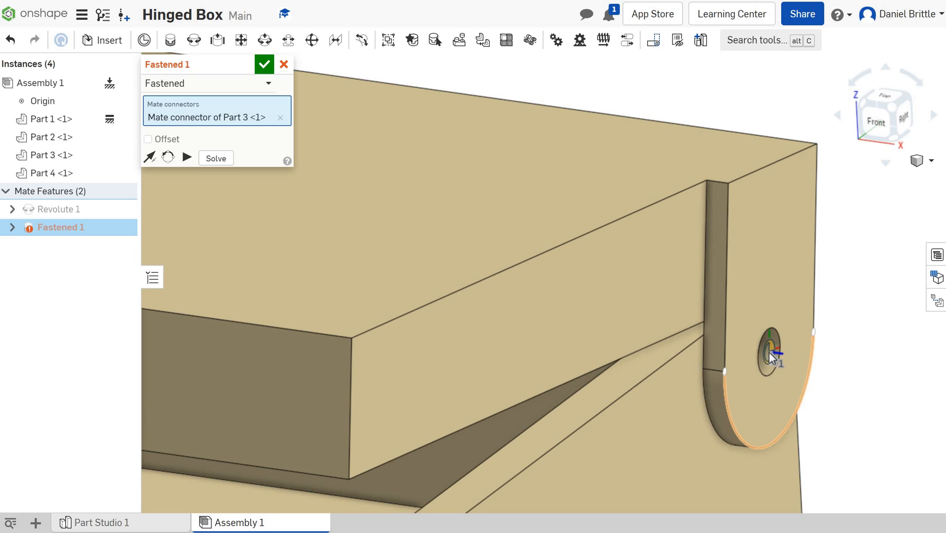
click(773, 344)
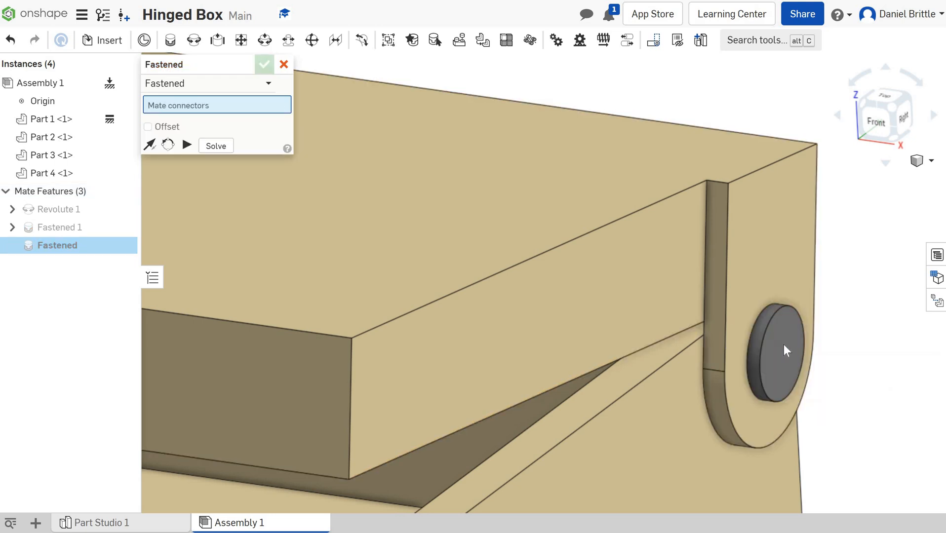
click(766, 326)
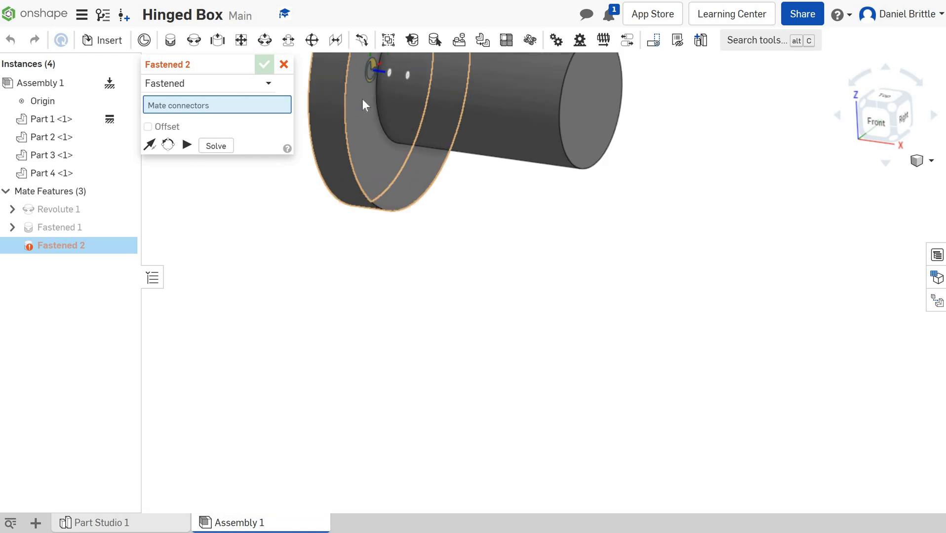
mouse_move(391, 101)
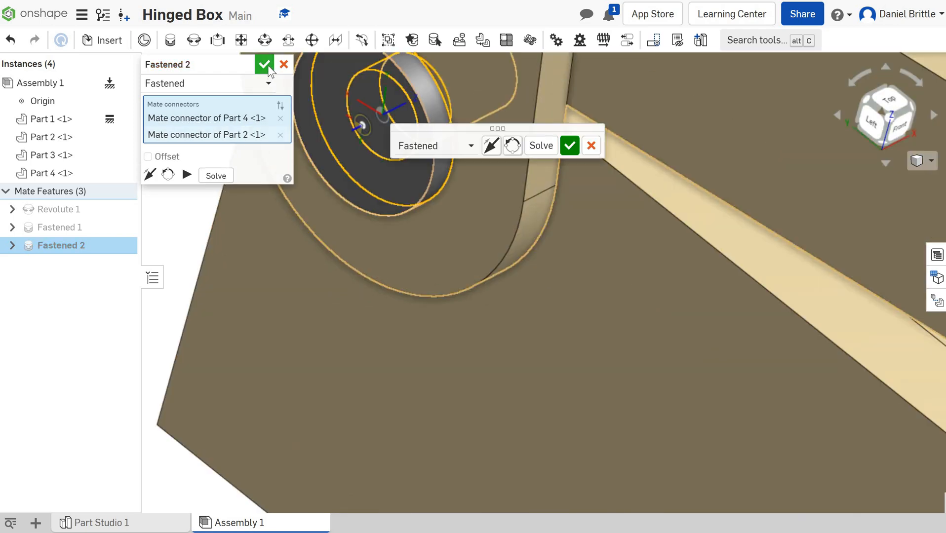
- Confirm the fastened mate joining Part 4 into Part 2's opposite hinge hole
click(263, 65)
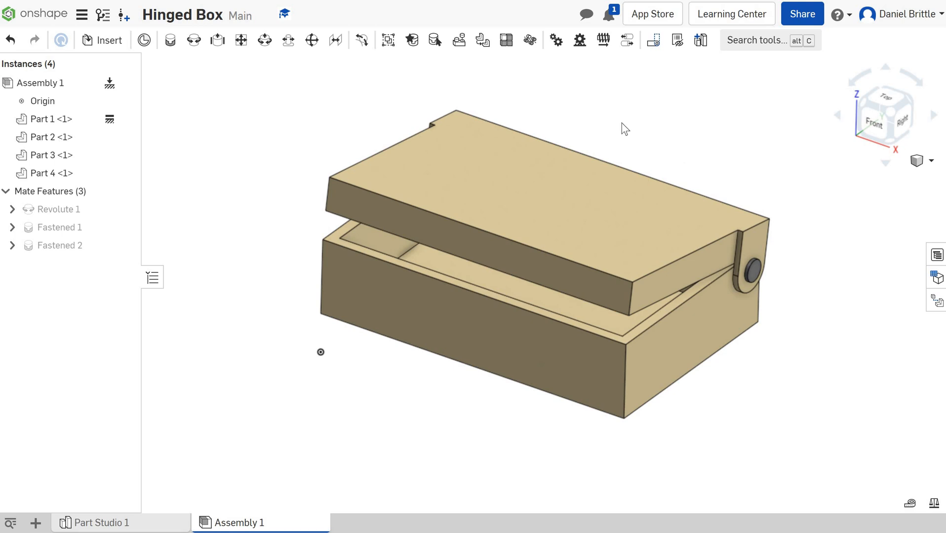
mouse_move(634, 115)
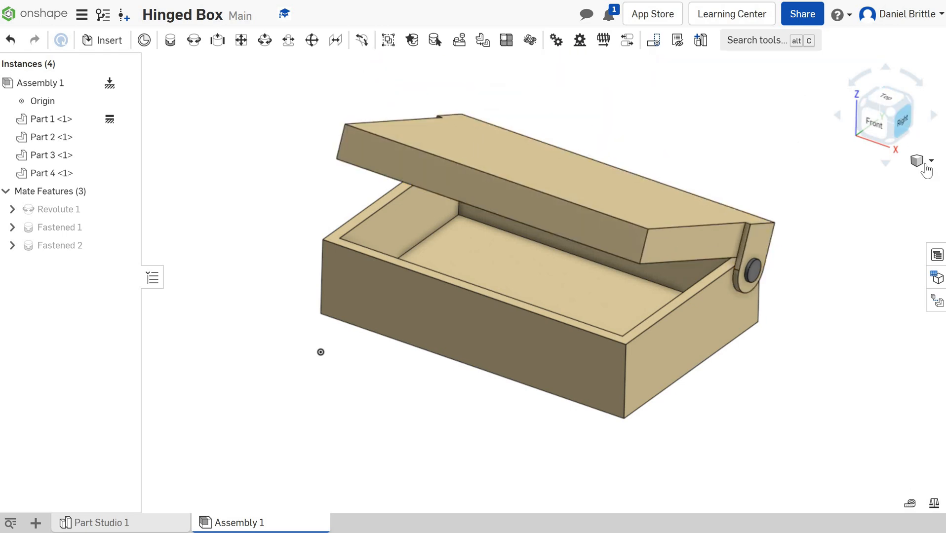
- Show the box from the right side with the Camera and render options open
click(931, 161)
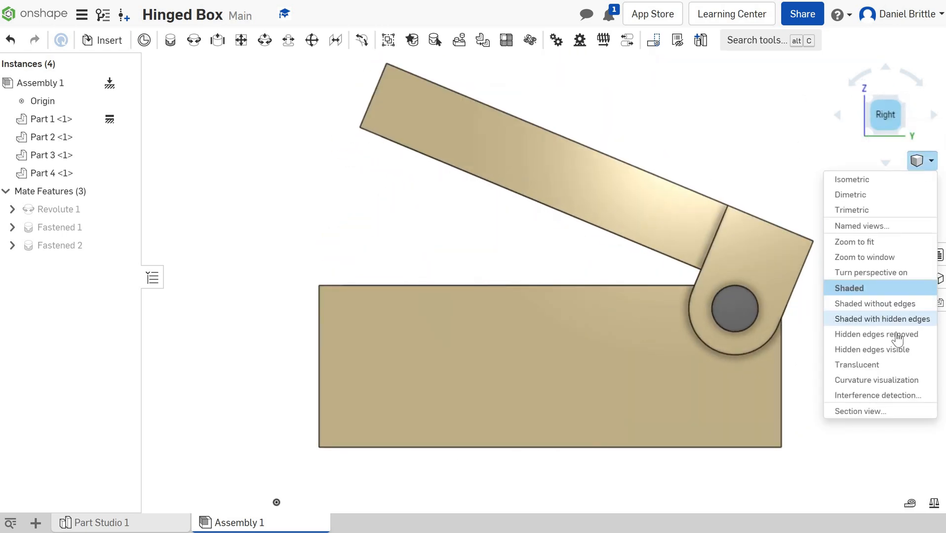
- Switch to Hidden edges visible and drag the lid fully closed onto the base
click(871, 350)
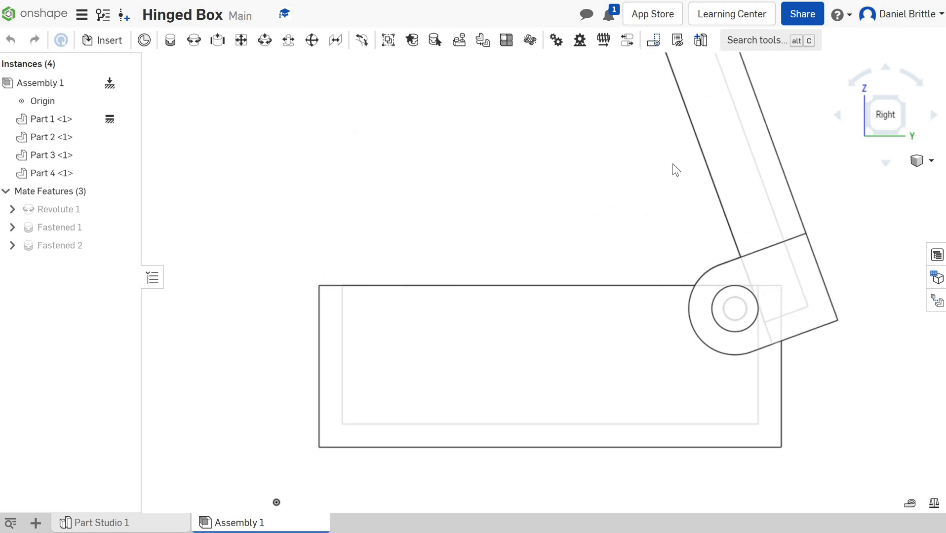
drag(675, 169, 532, 229)
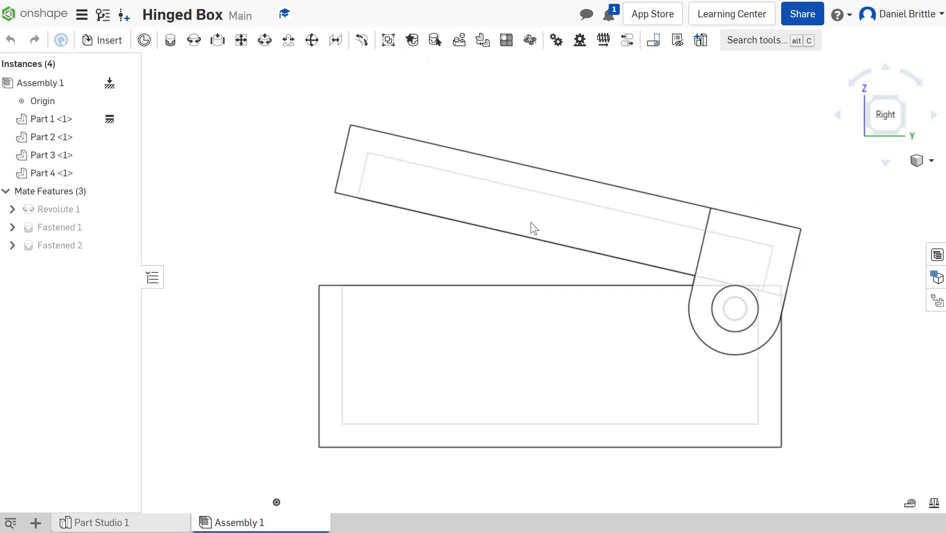
drag(533, 228, 494, 253)
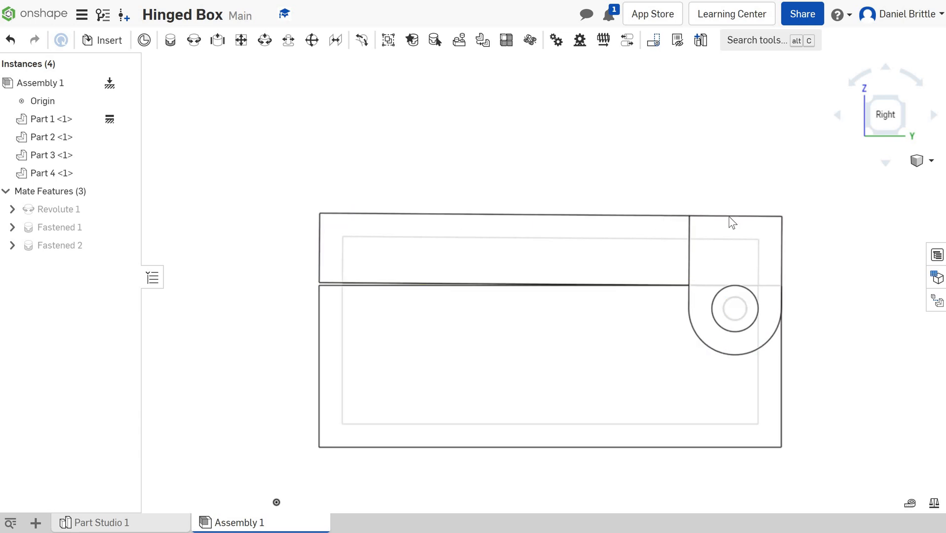
click(929, 160)
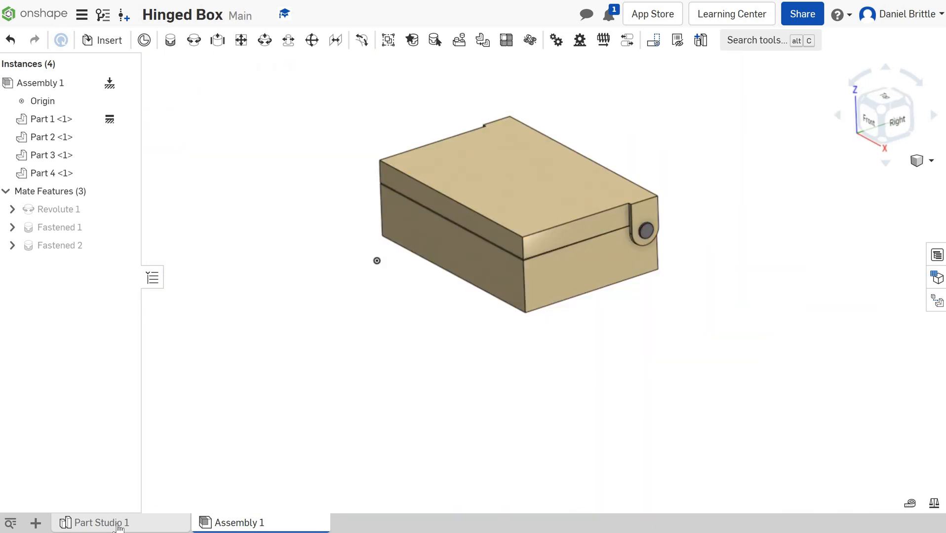
- In Part Studio 1, apply Fillet 2 with a 35 mm radius to the base's back top edge
click(101, 523)
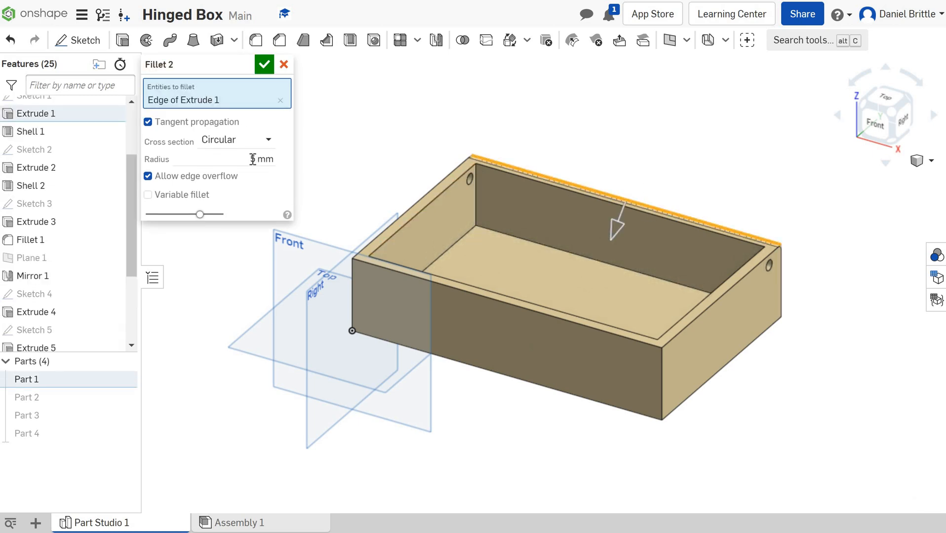
text(3)
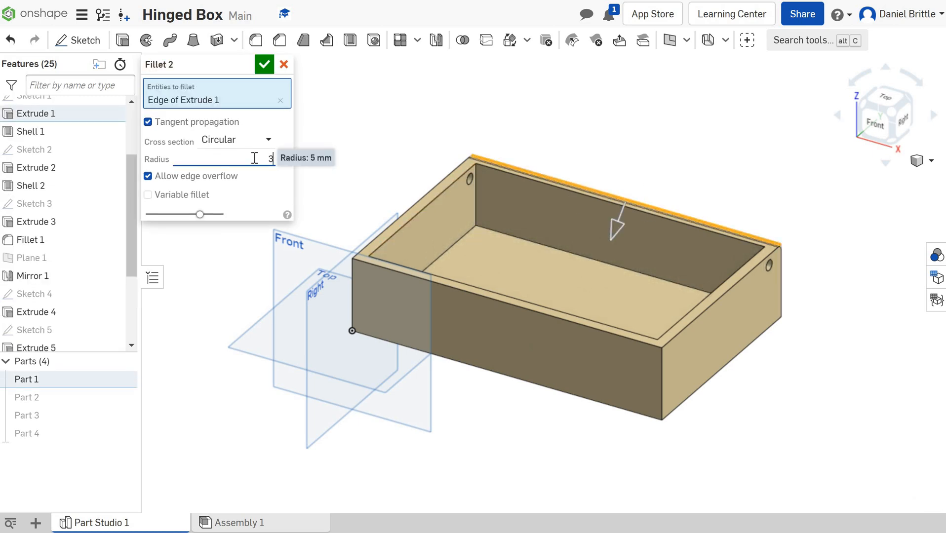
text(35)
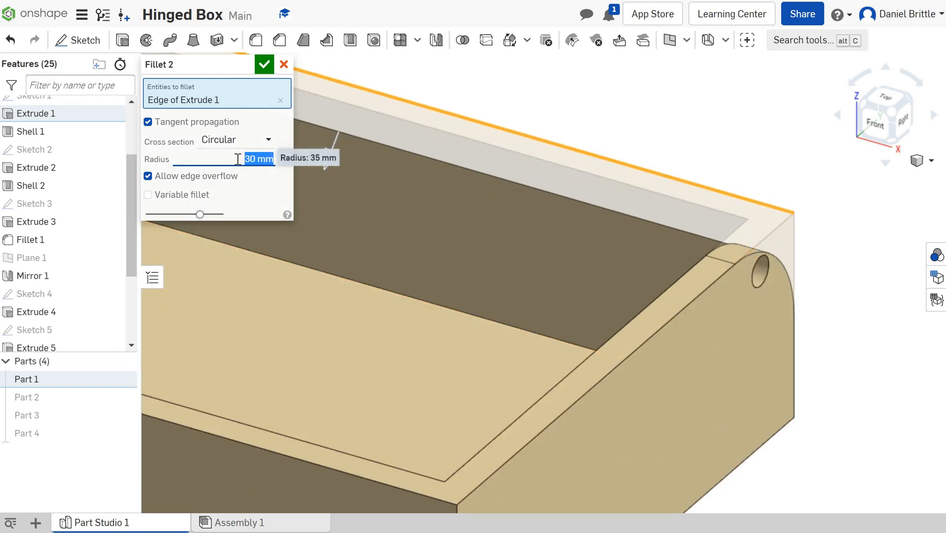
click(264, 64)
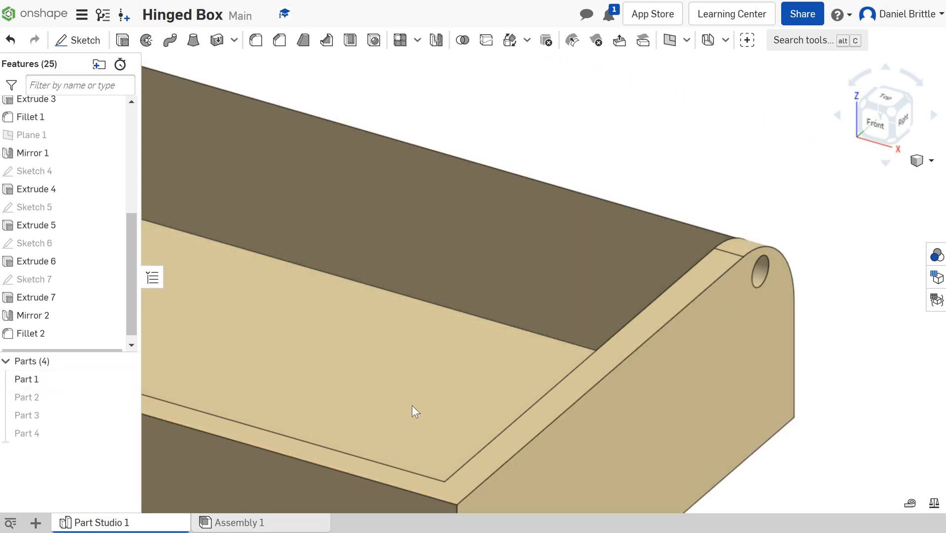
- In Assembly 1, view the model from the right and drag the lid wide open
click(239, 523)
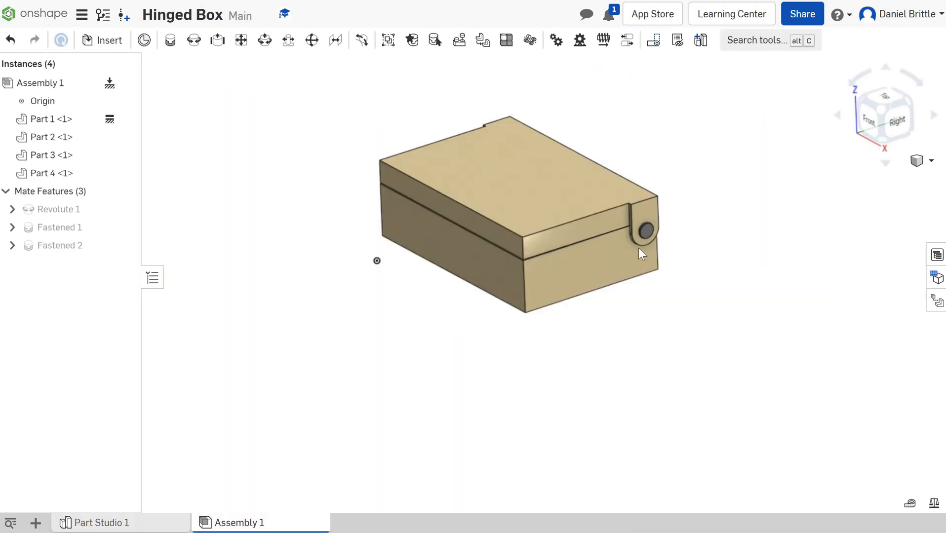
drag(640, 253, 609, 265)
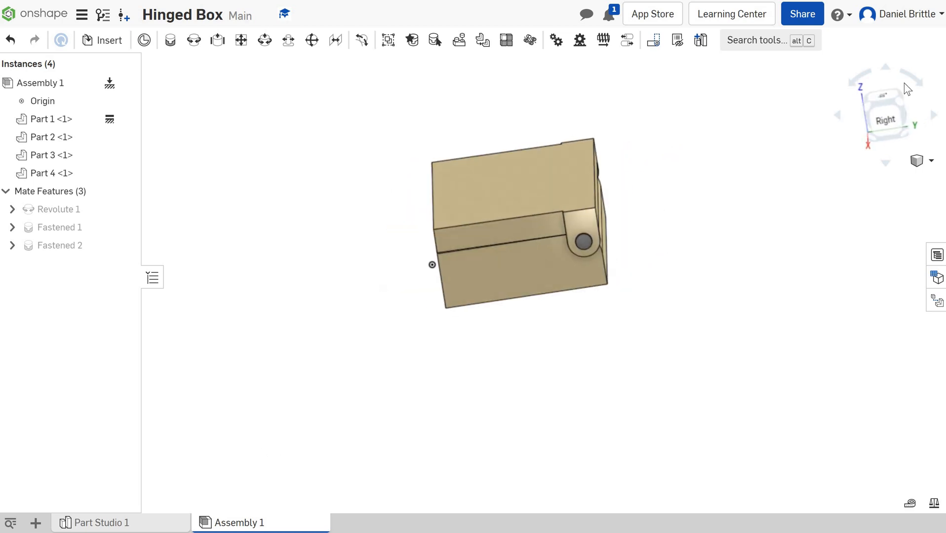
scroll(down, 3)
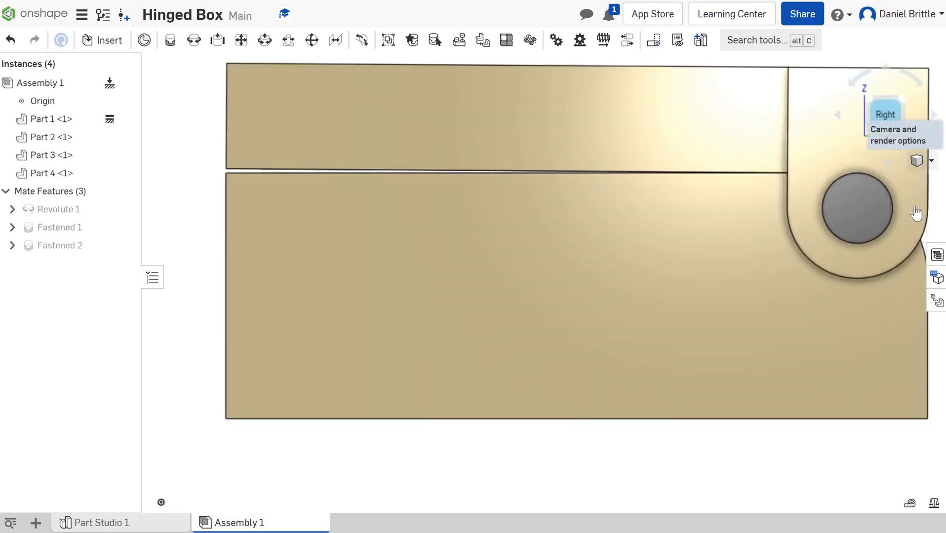
click(931, 160)
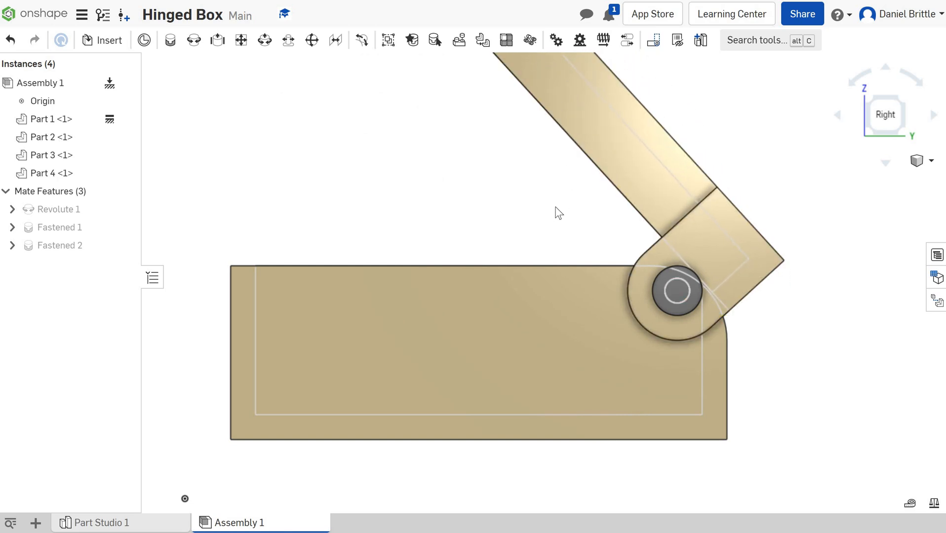
drag(558, 212, 534, 211)
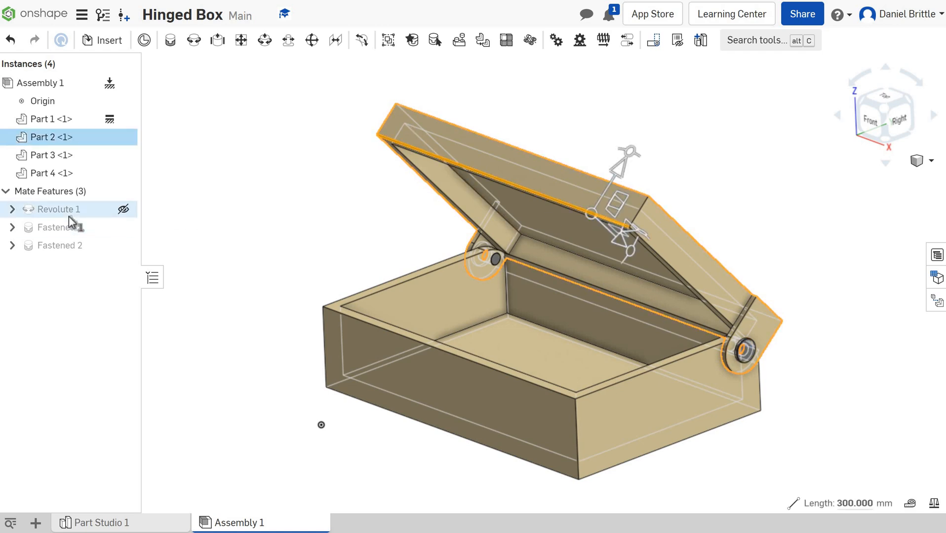
- Edit Revolute 1 to enable rotation limits of 0° minimum and 45° maximum
right_click(58, 209)
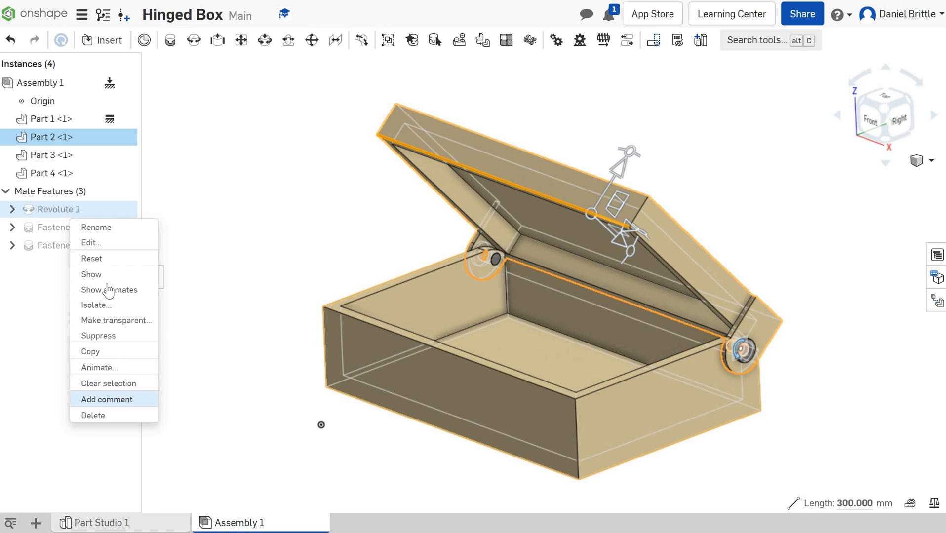
click(91, 242)
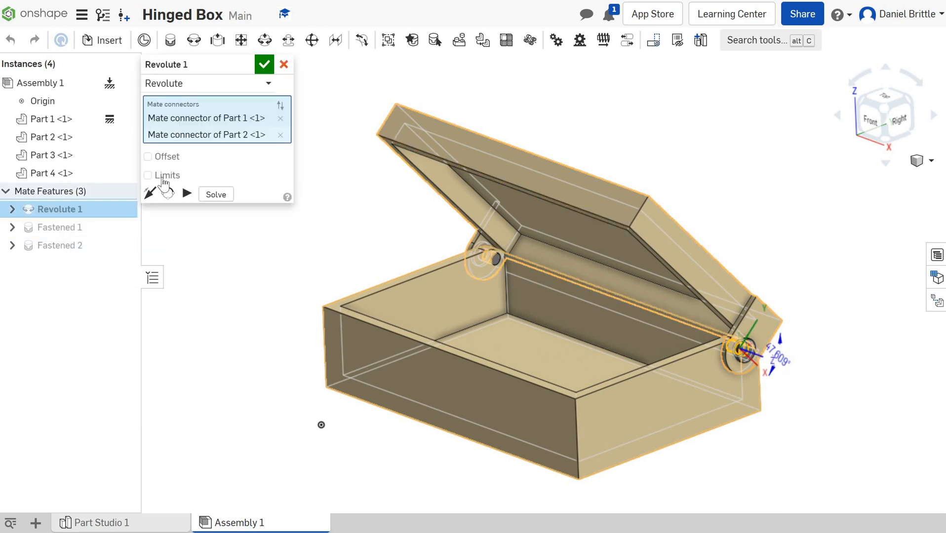
click(148, 175)
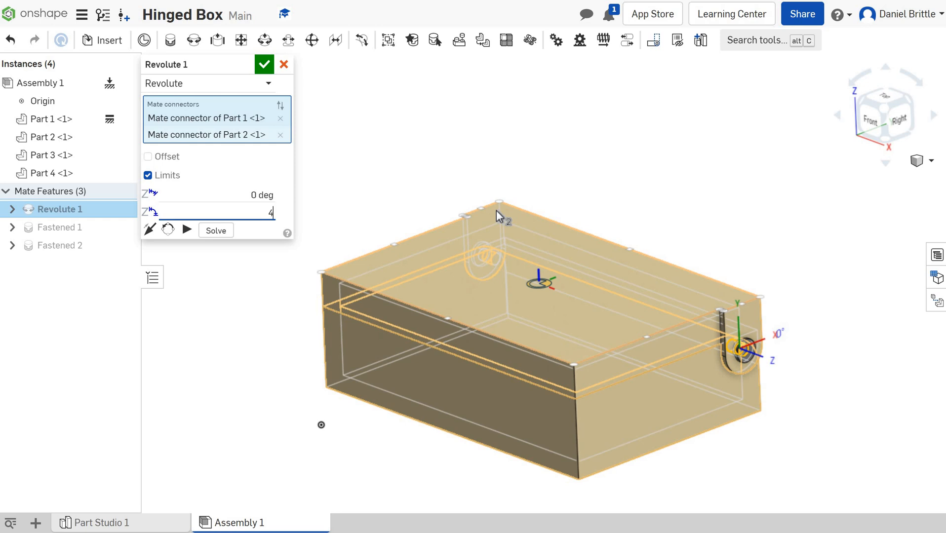
text(45 deg)
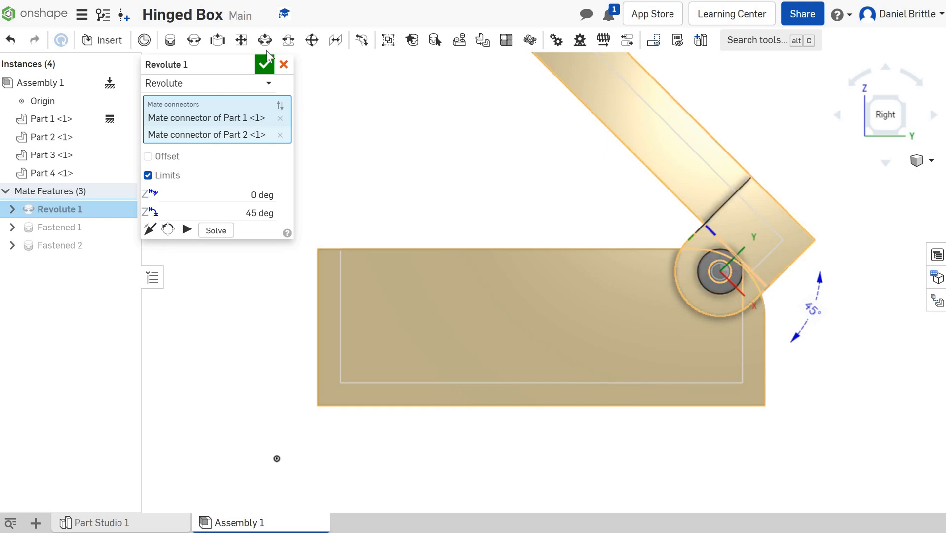
click(263, 63)
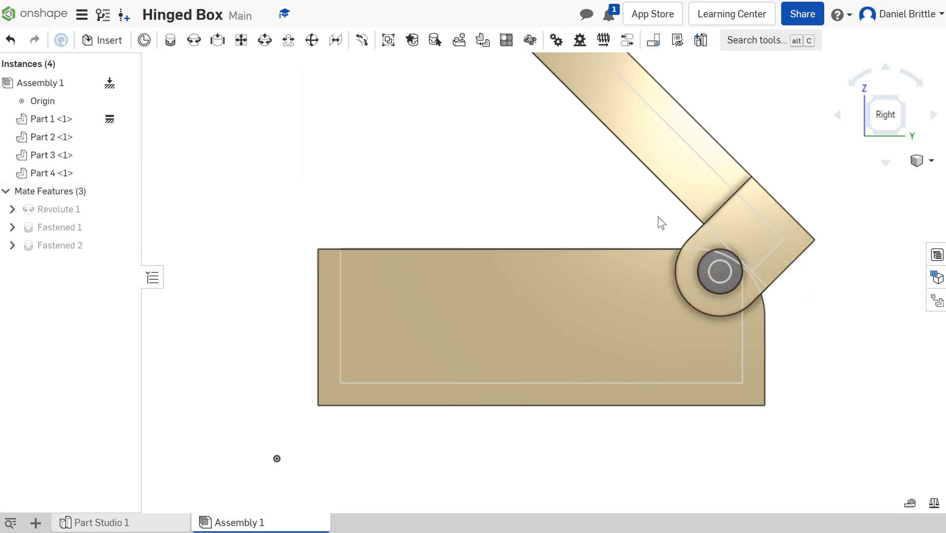